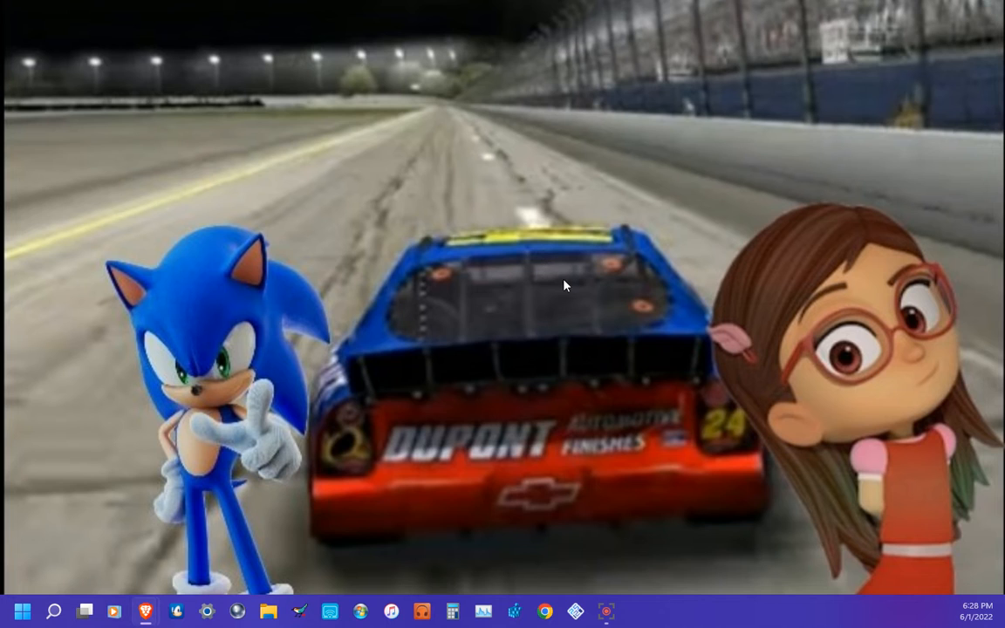
mouse_move(171, 530)
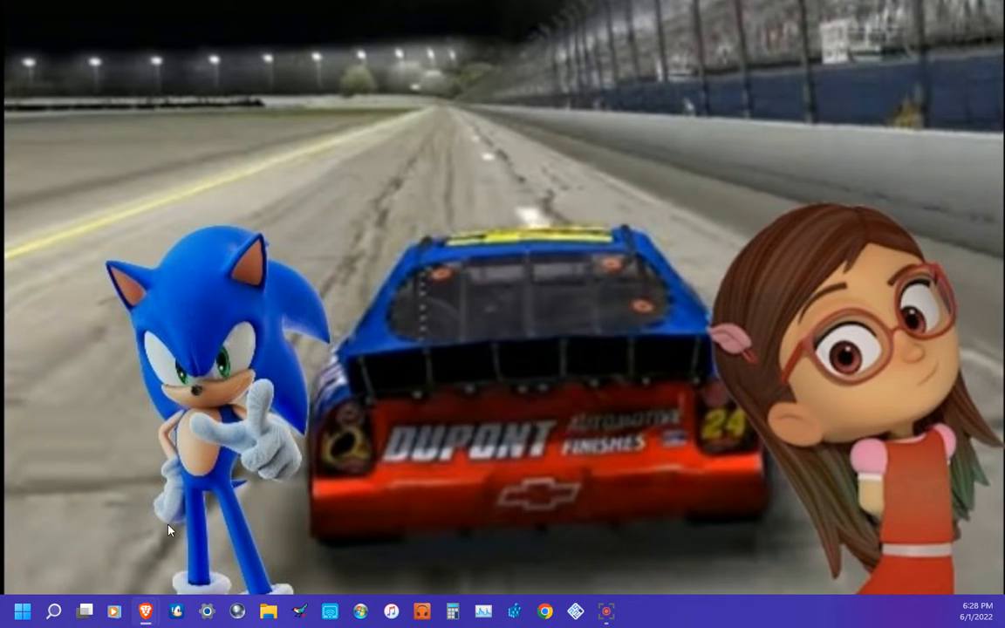
mouse_move(205, 432)
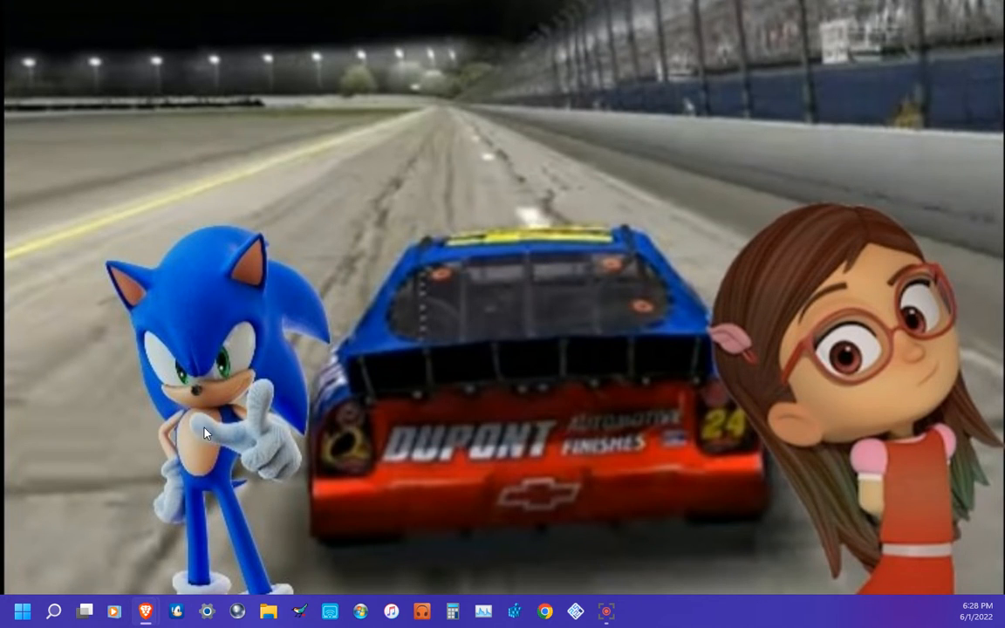
mouse_move(898, 335)
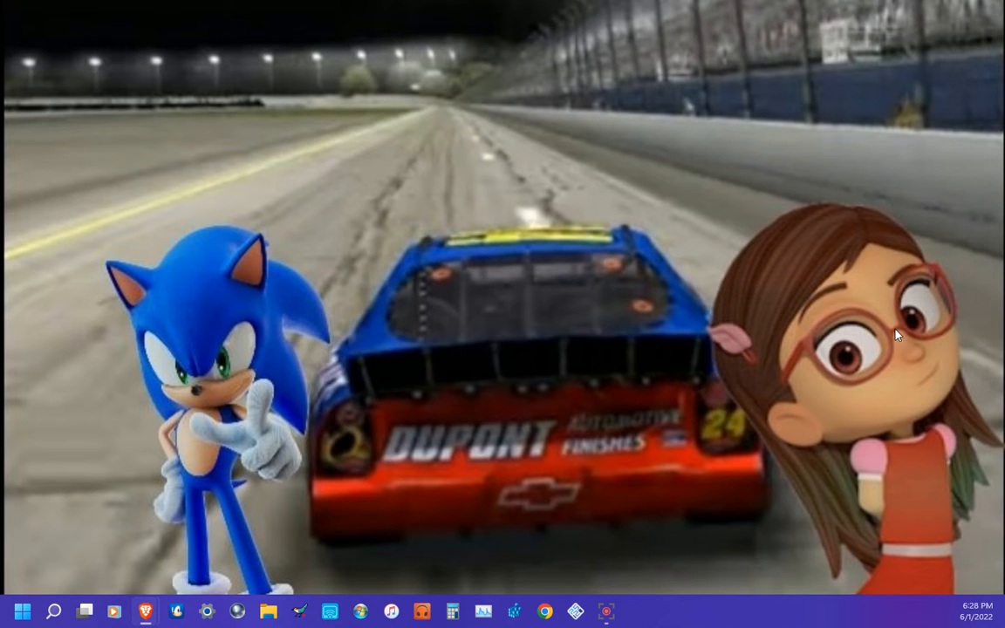
mouse_move(216, 391)
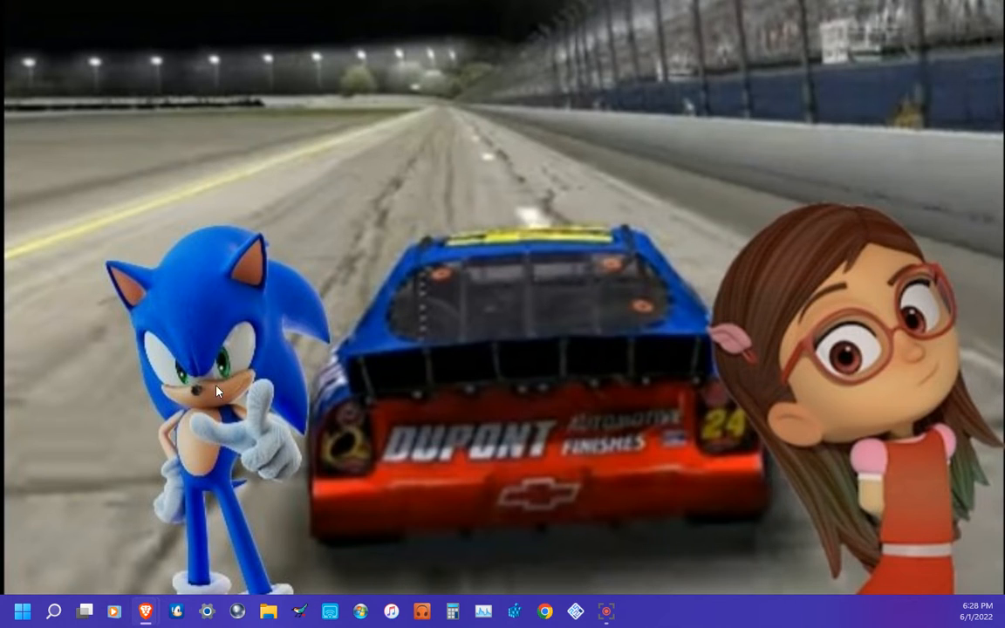
mouse_move(210, 545)
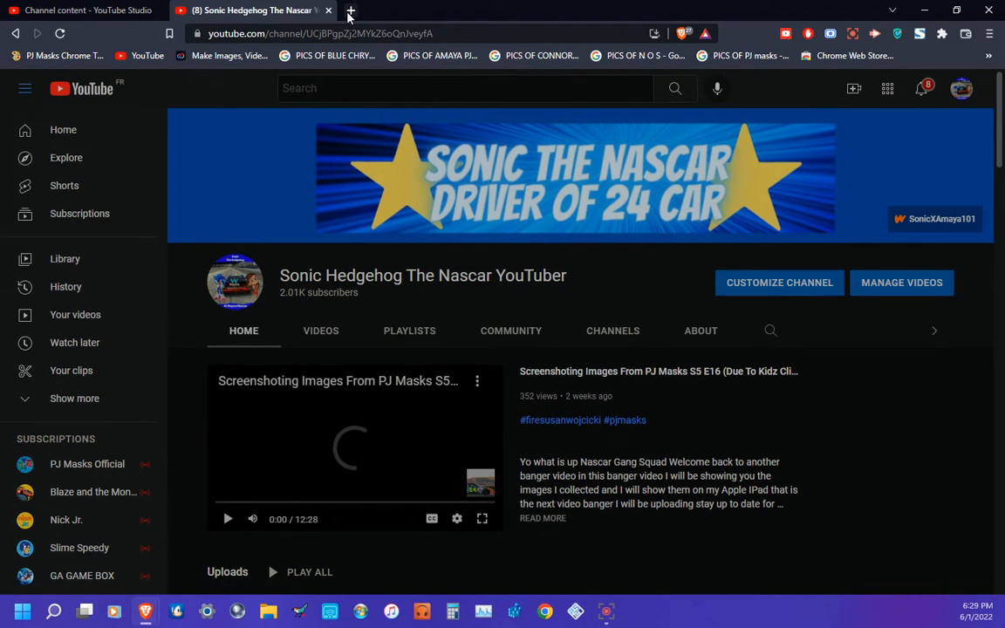
Open a new browser tab and load the YouTube home page from its shortcut
left_click(350, 10)
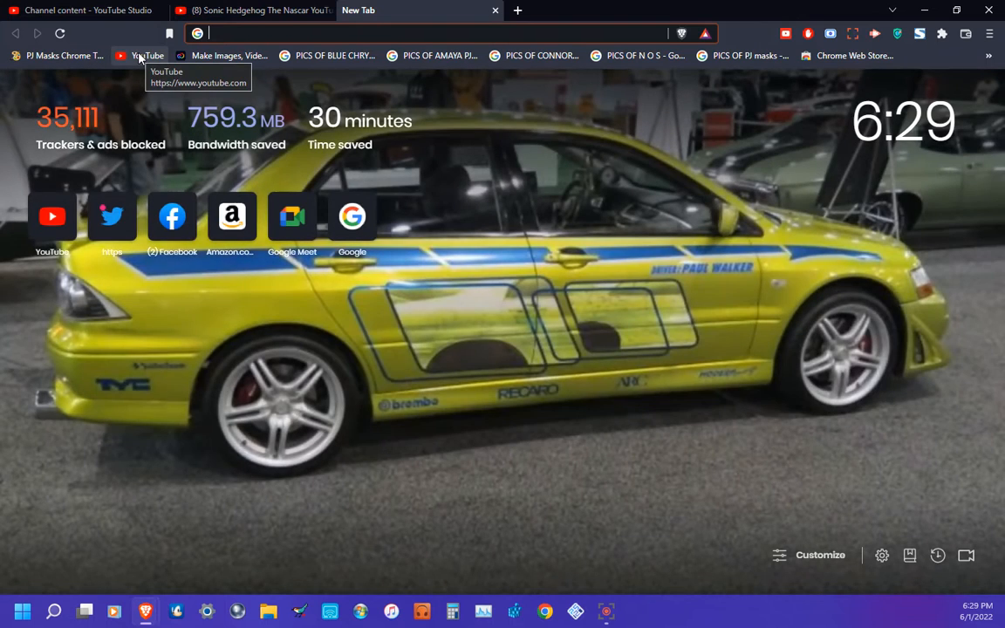
left_click(147, 54)
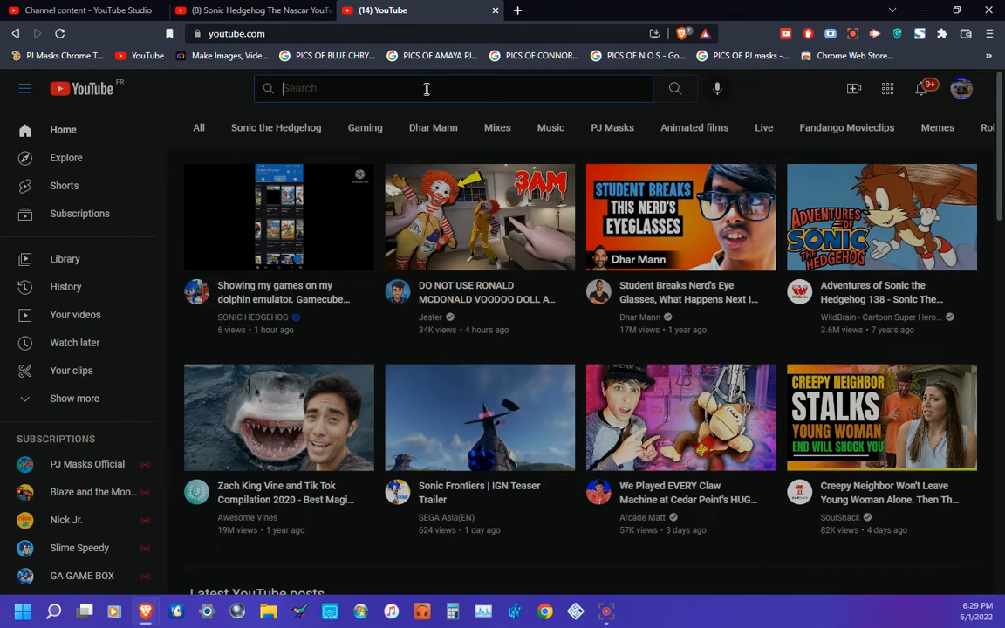
Search YouTube for 'dhar mann' via the suggestion and select his channel result
left_click(426, 87)
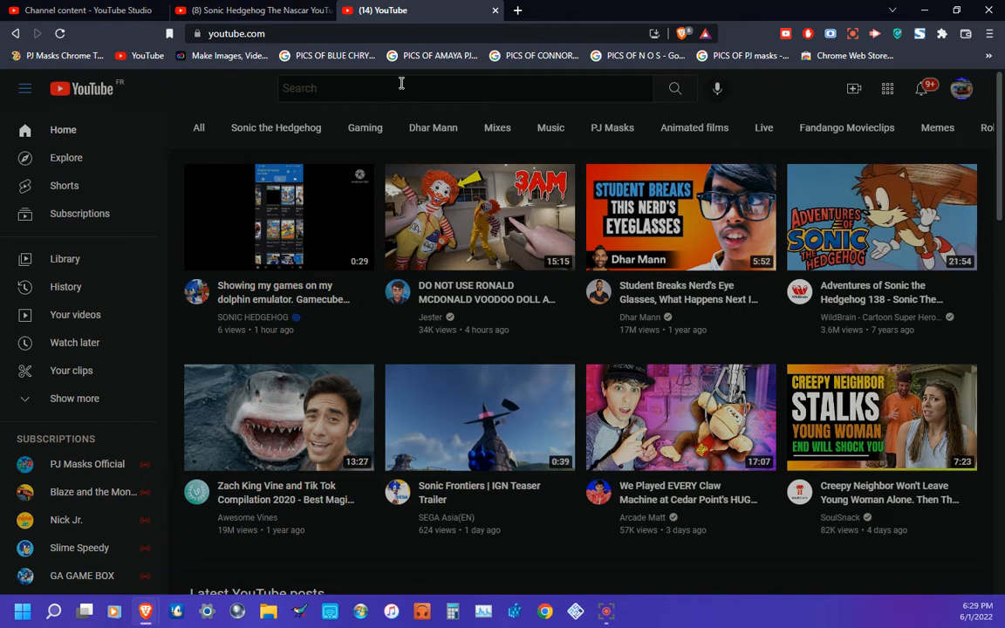
left_click(401, 87)
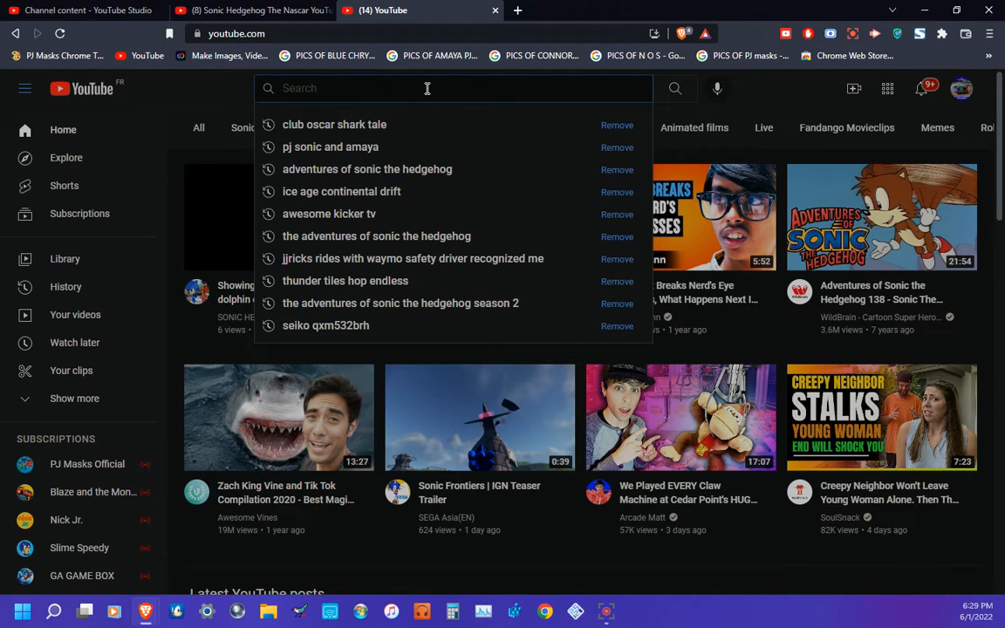
type("Dhar")
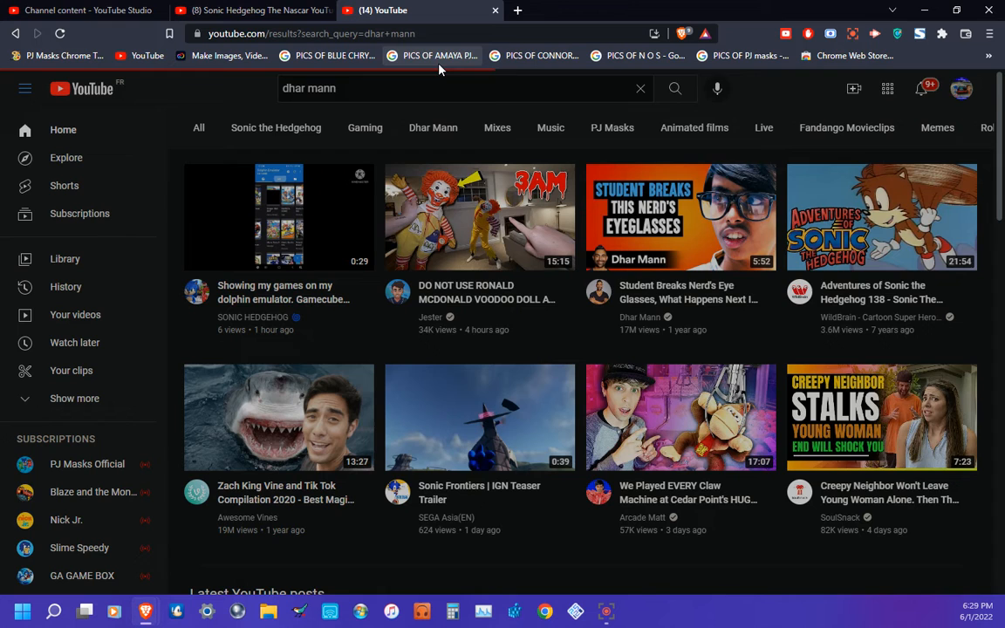
left_click(433, 127)
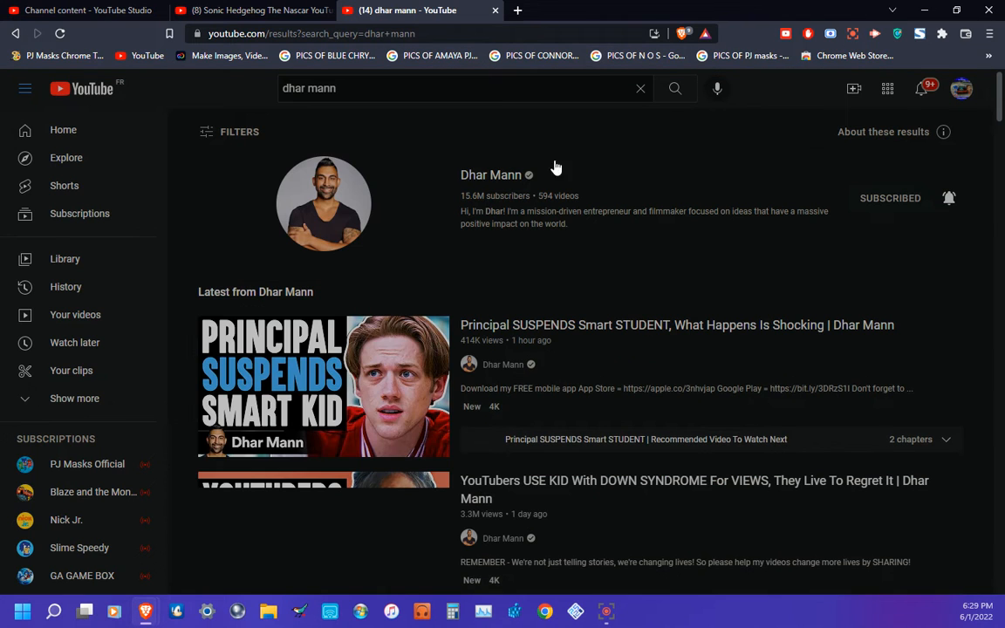
mouse_move(335, 217)
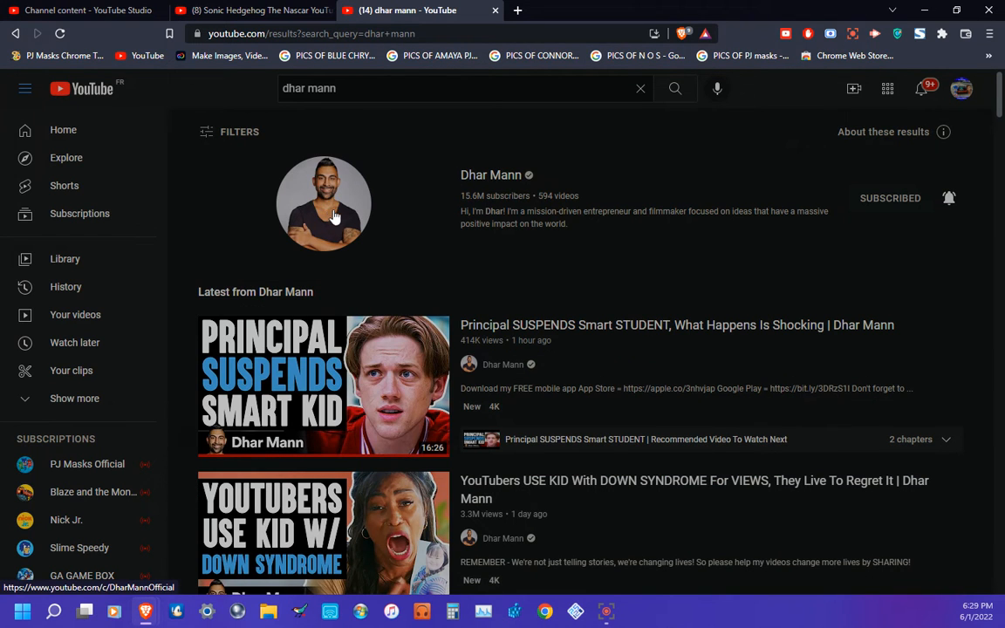
left_click(324, 202)
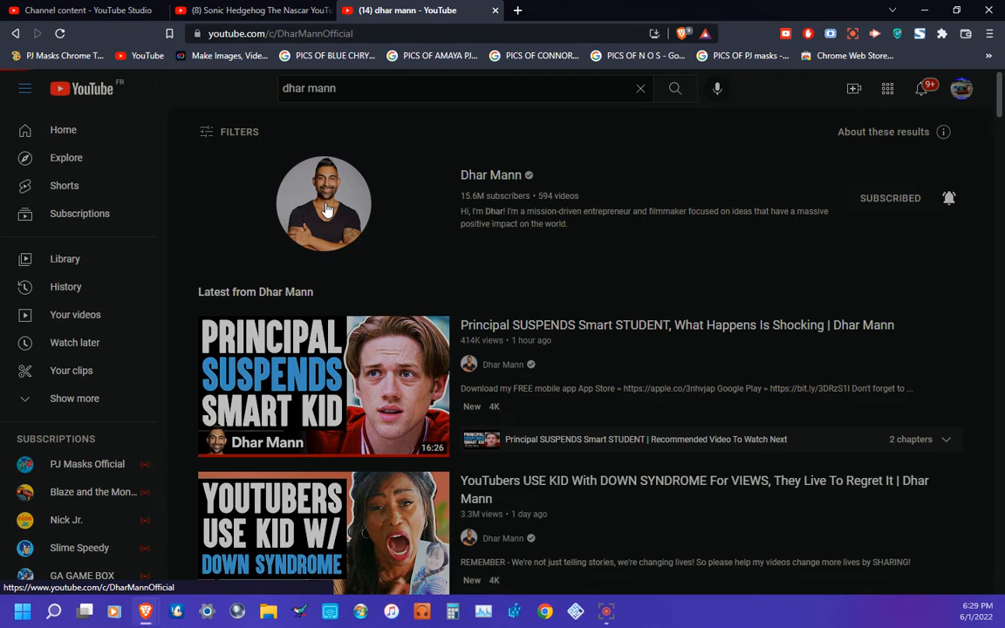
left_click(324, 203)
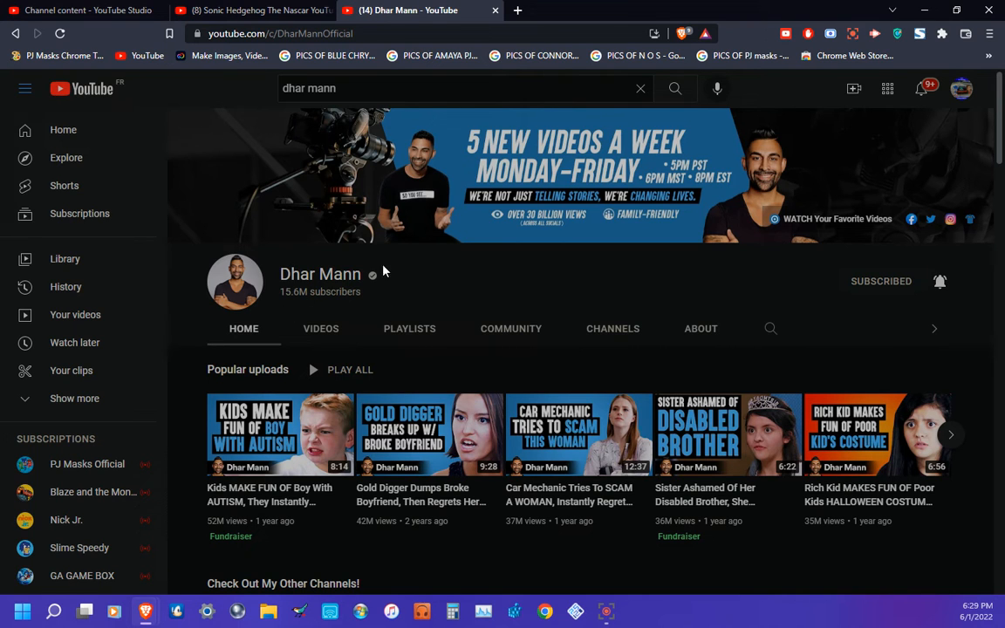
mouse_move(523, 143)
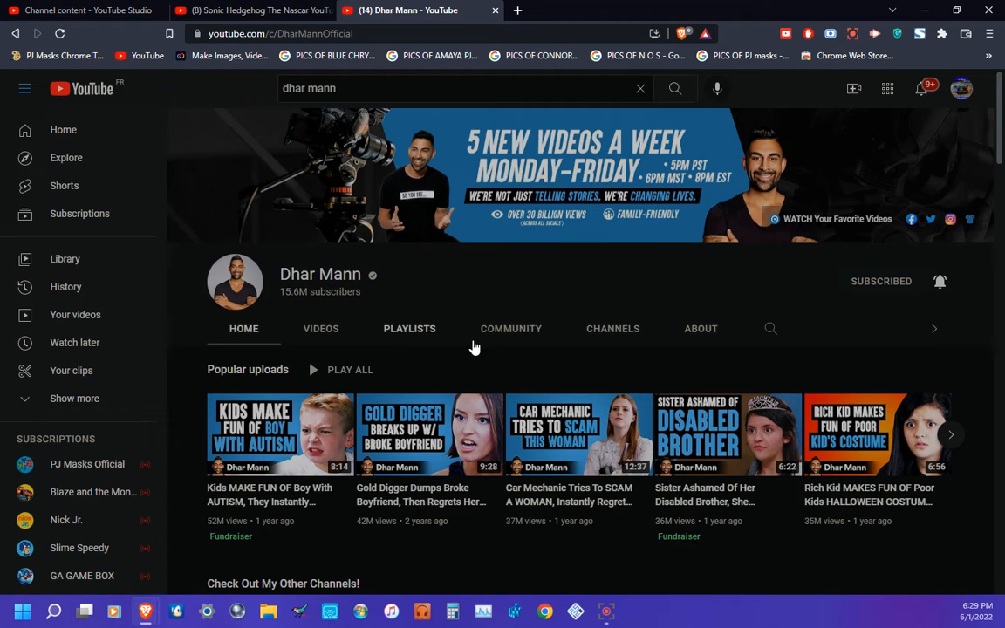
mouse_move(419, 300)
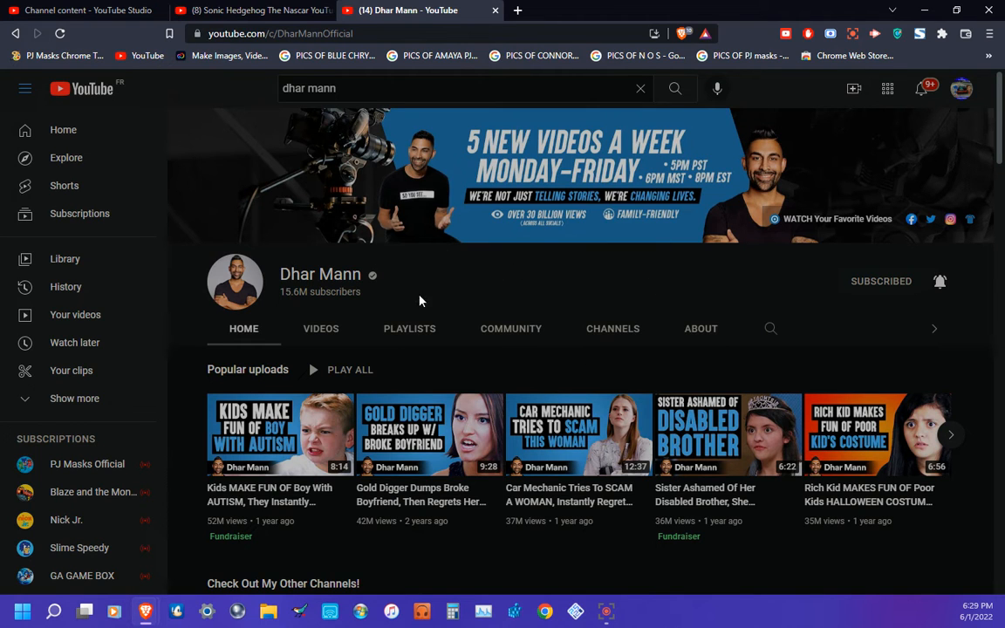
mouse_move(620, 91)
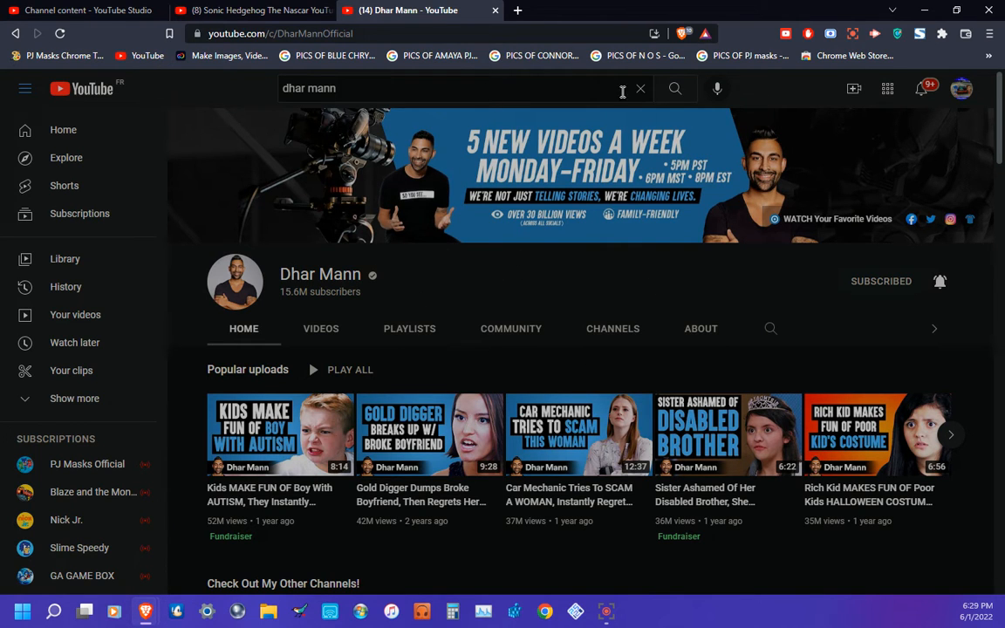
Search for 'Daniel Ally' and subscribe to his channel from the results
left_click(638, 87)
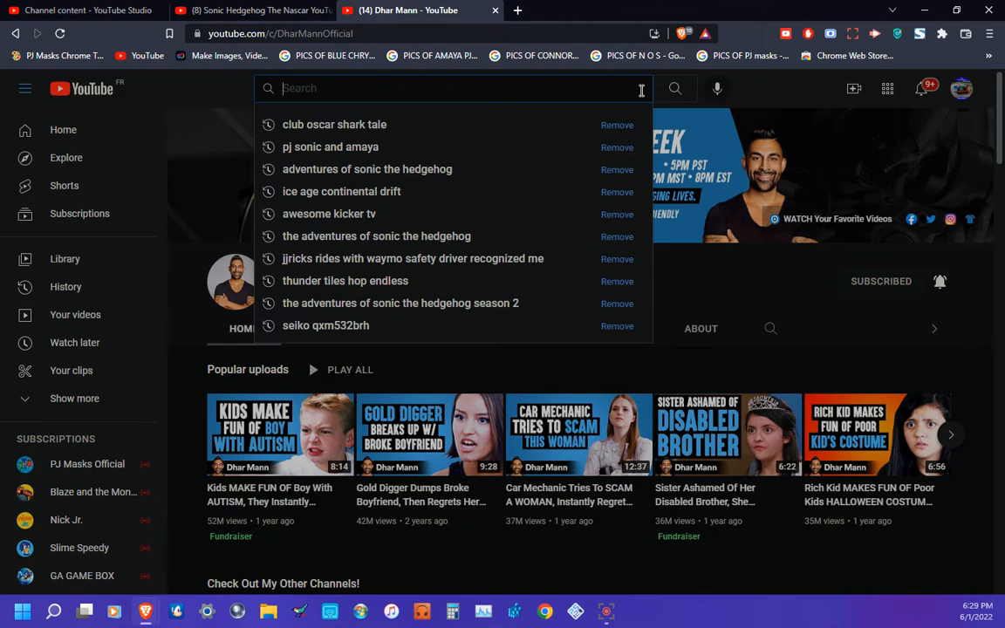
type("Dane")
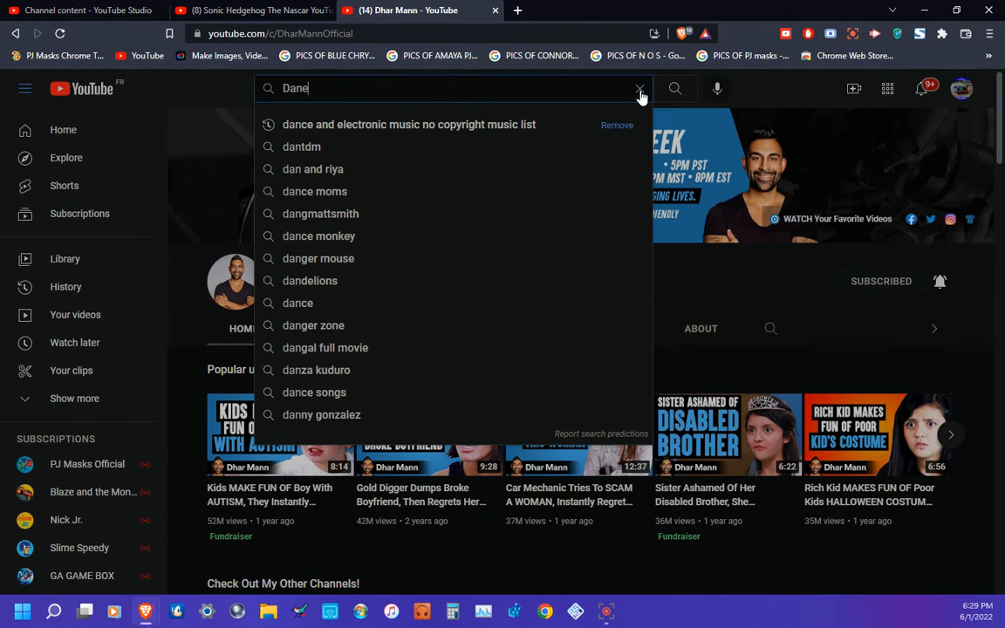
type("iel")
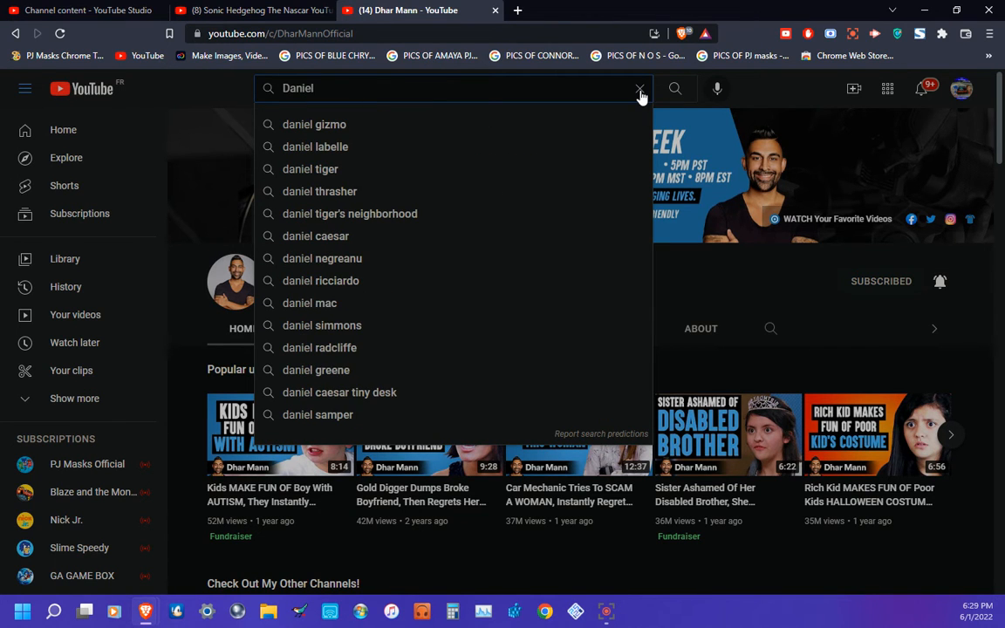
type("Ally")
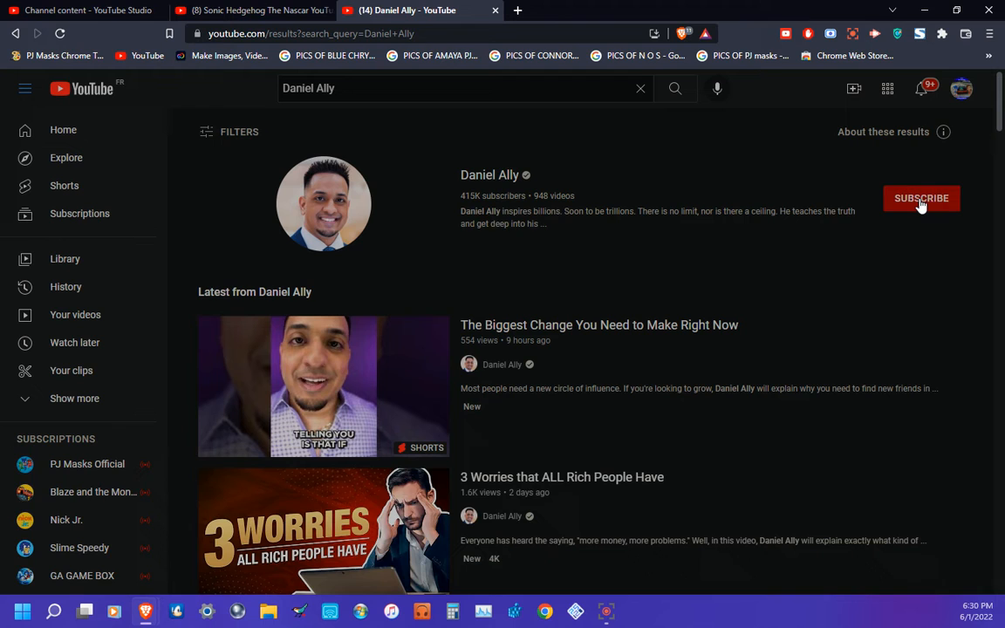
left_click(921, 199)
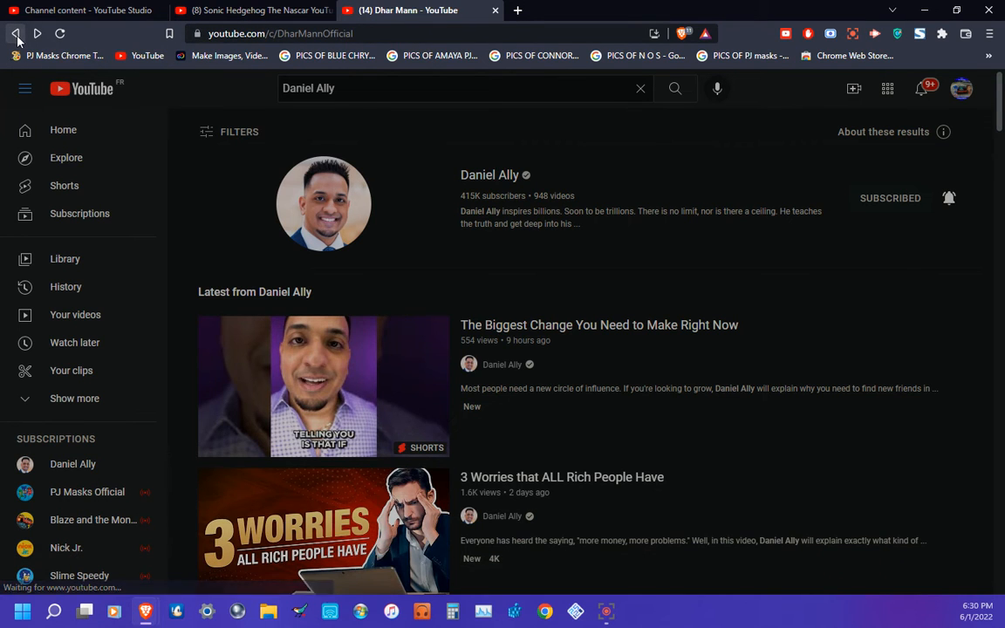
left_click(14, 33)
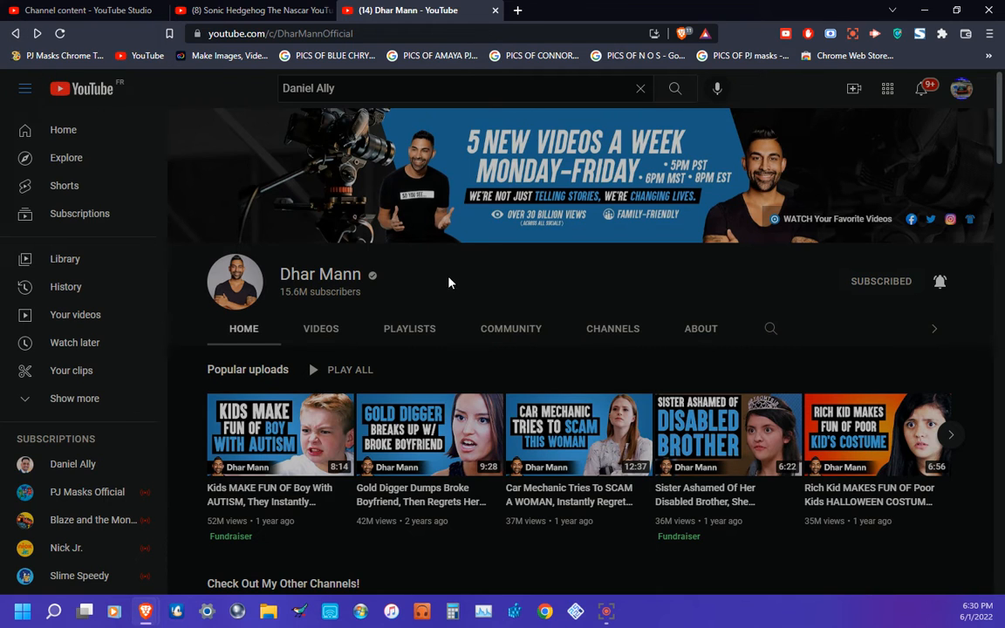
mouse_move(568, 293)
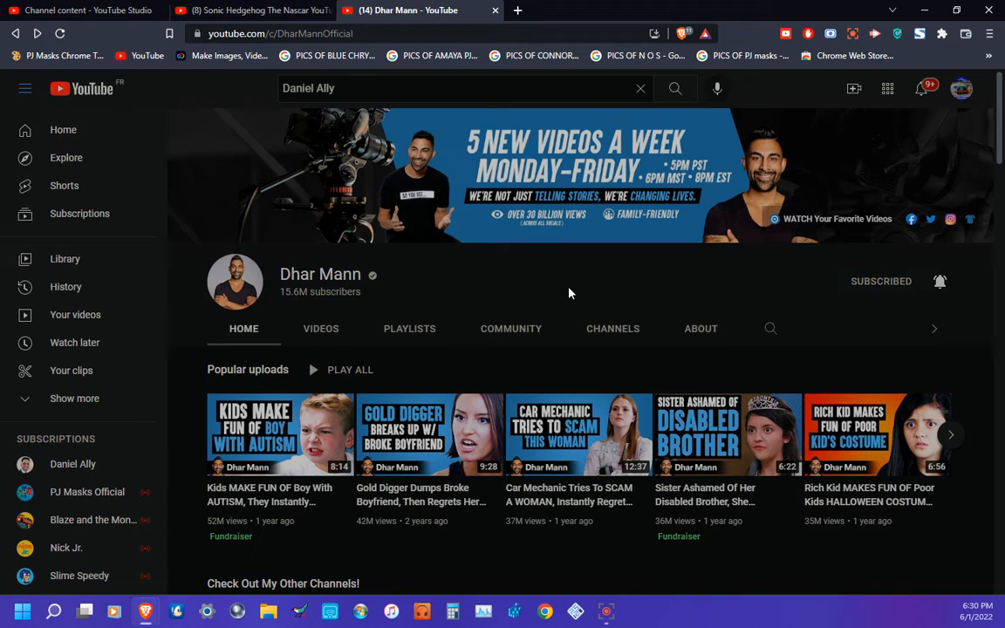
mouse_move(667, 279)
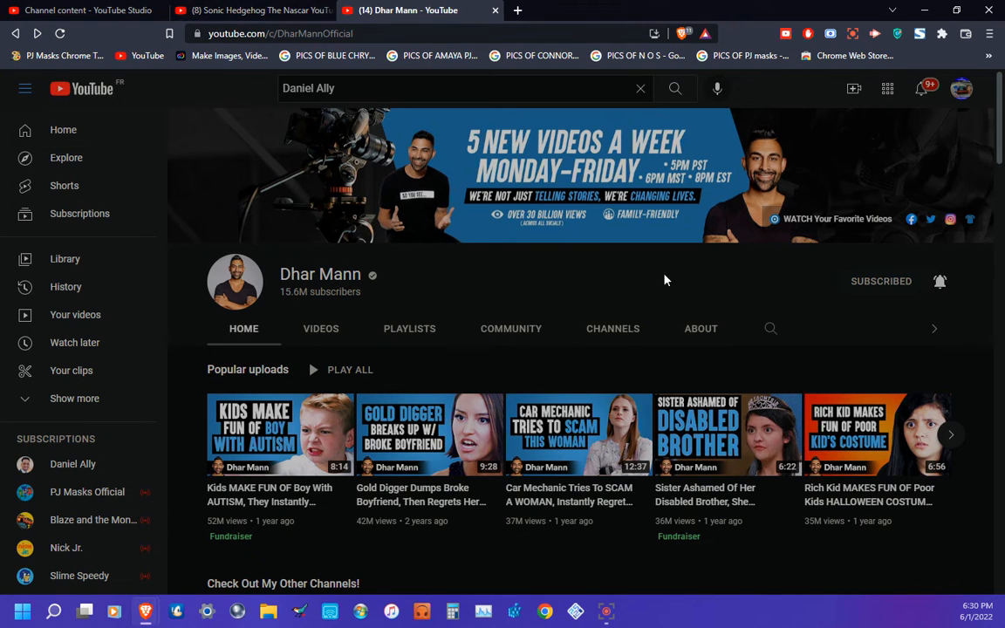
mouse_move(921, 87)
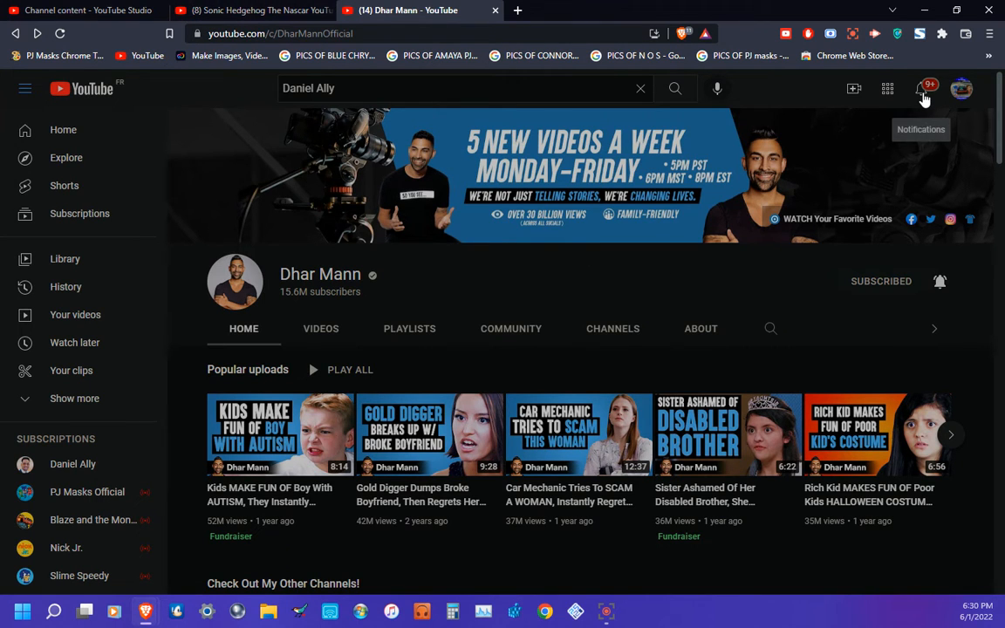
left_click(921, 87)
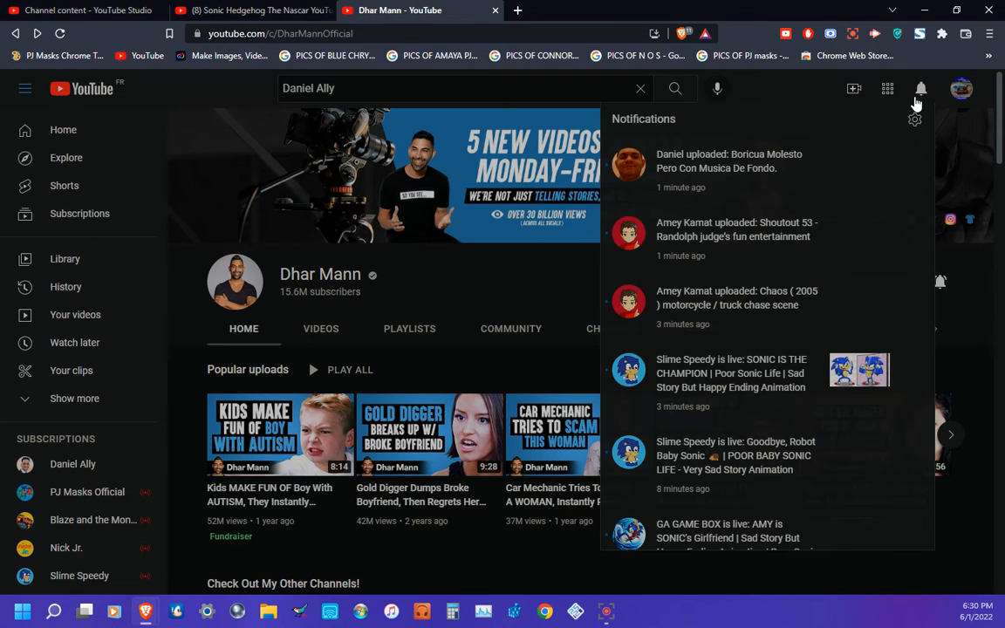
mouse_move(620, 375)
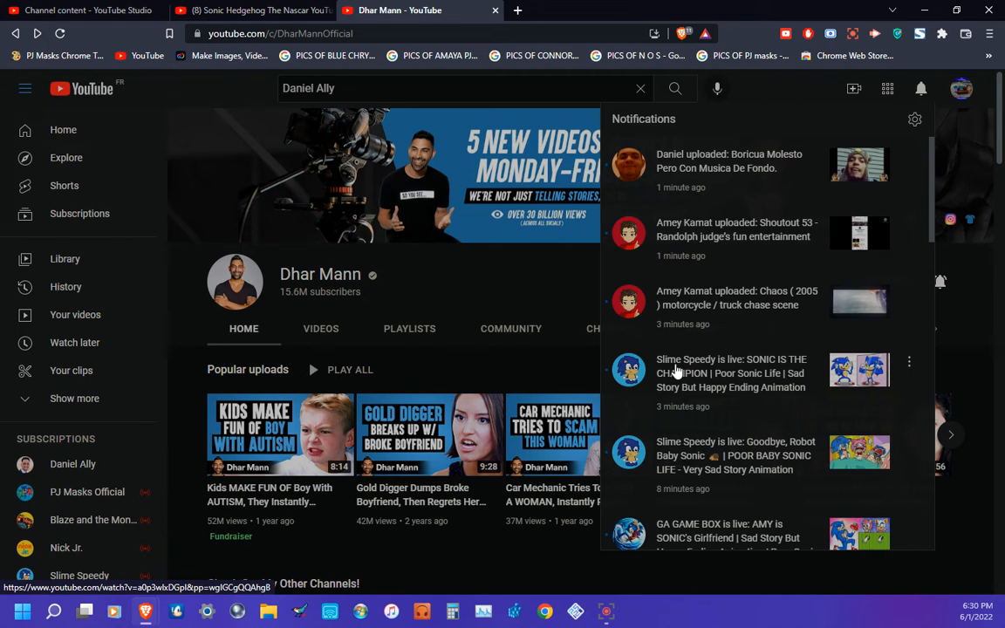
mouse_move(452, 282)
type("Slime")
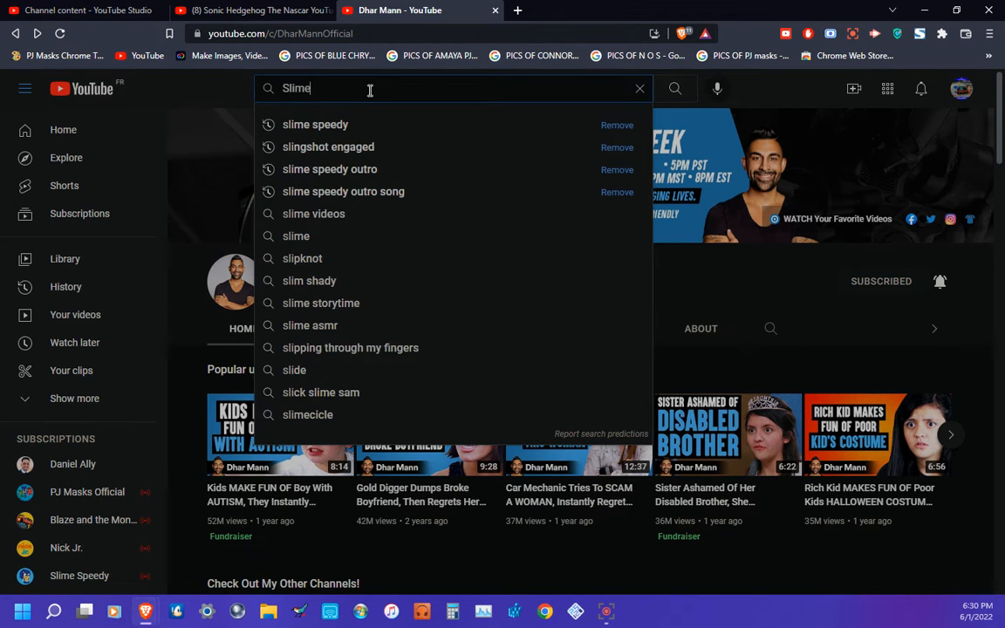
Search for 'slime speedy' and load the Slime Speedy channel home page
left_click(314, 124)
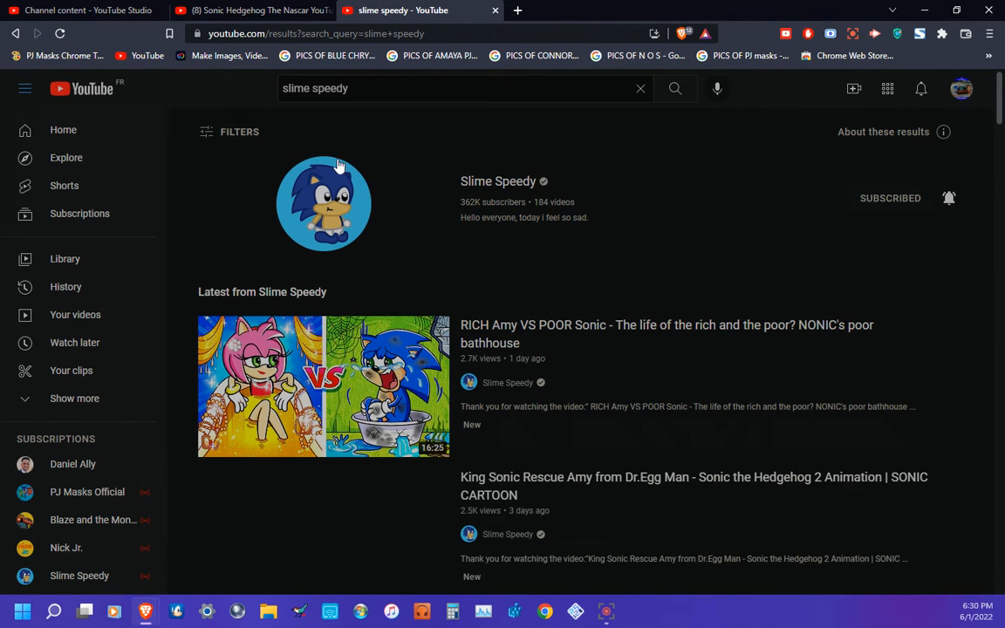
left_click(324, 203)
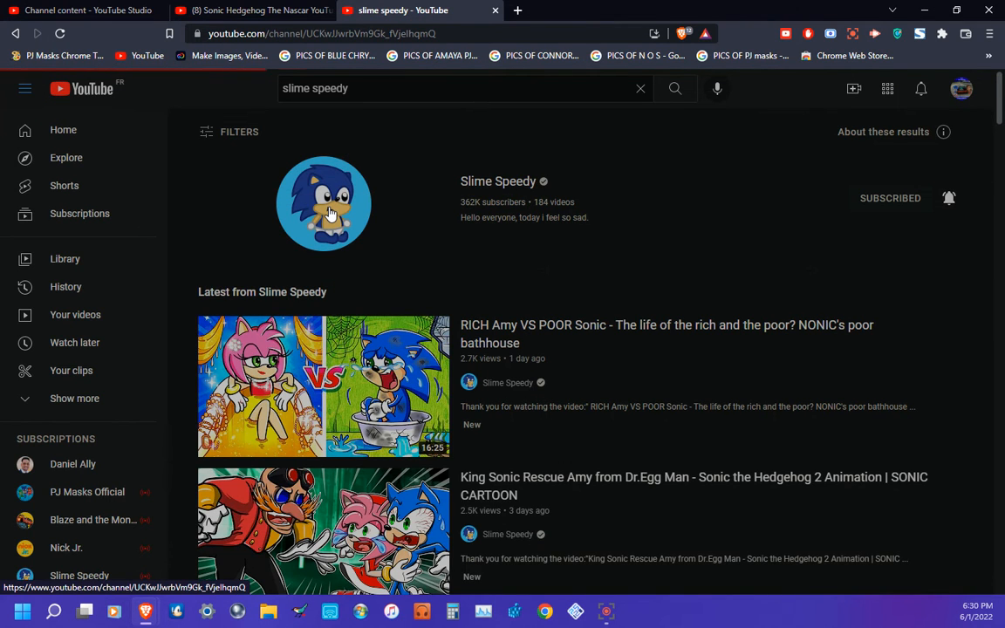
left_click(325, 202)
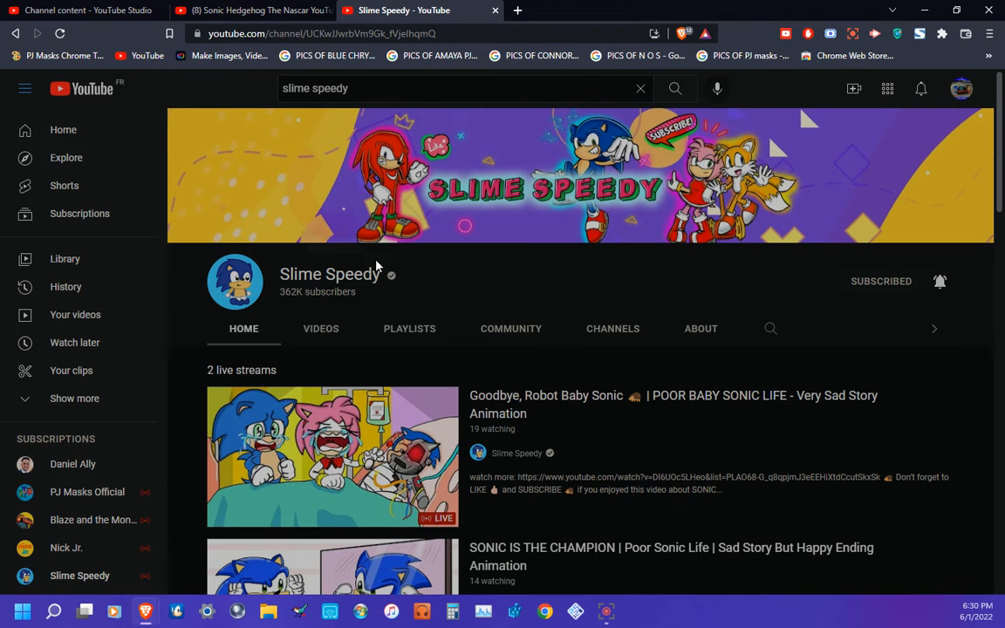
mouse_move(648, 183)
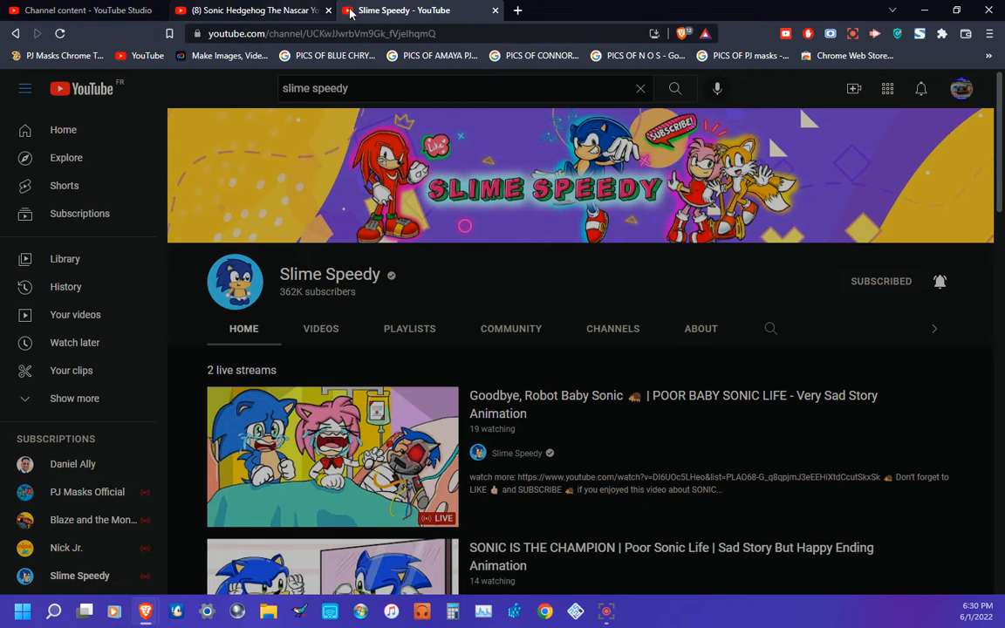
mouse_move(98, 53)
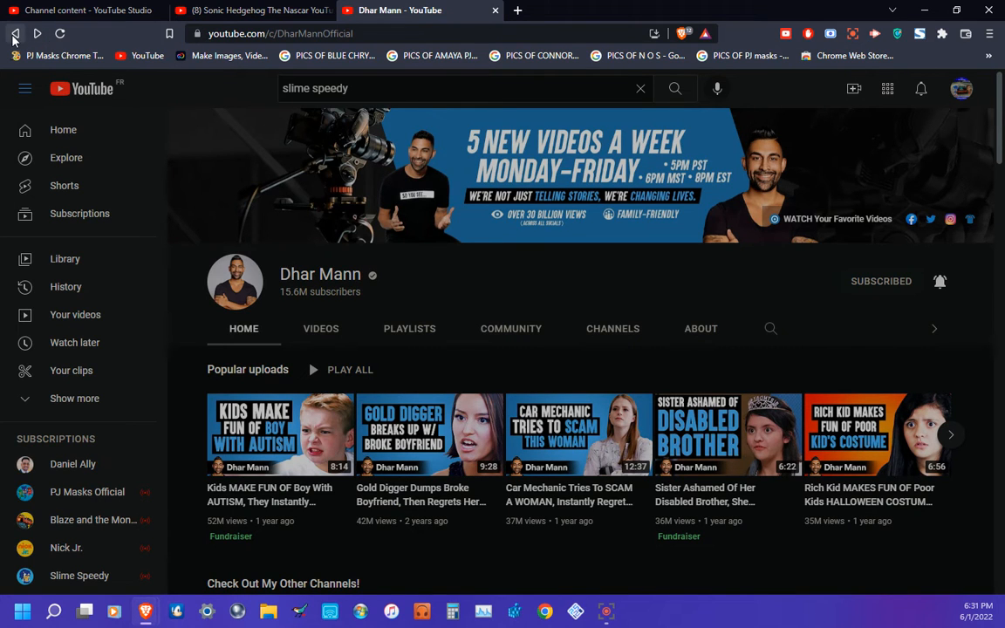
Search for 'daniel ally', then dismiss the recent searches list over the results
left_click(453, 87)
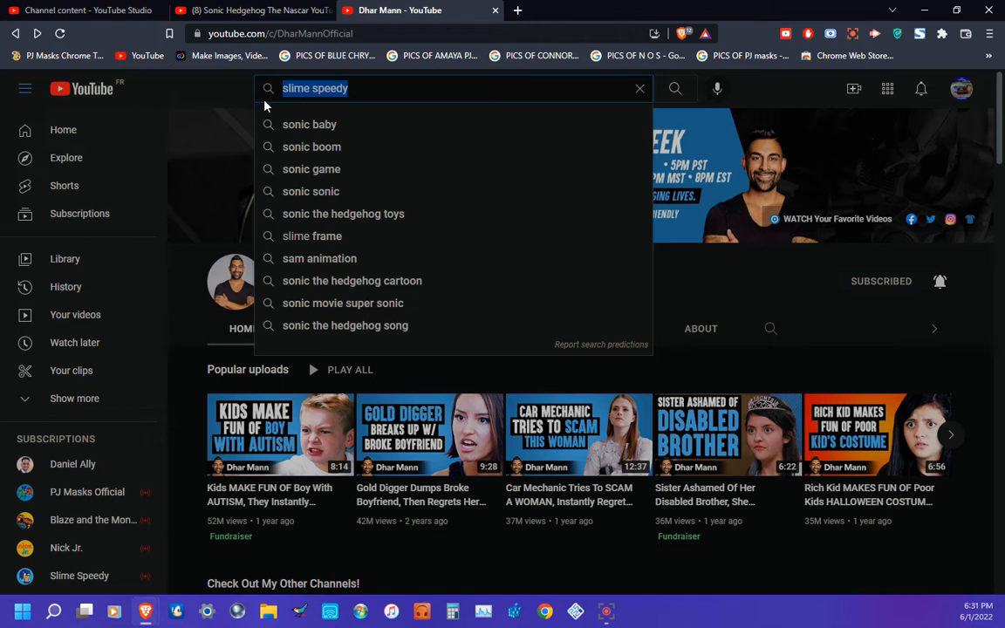
type("daniel ally")
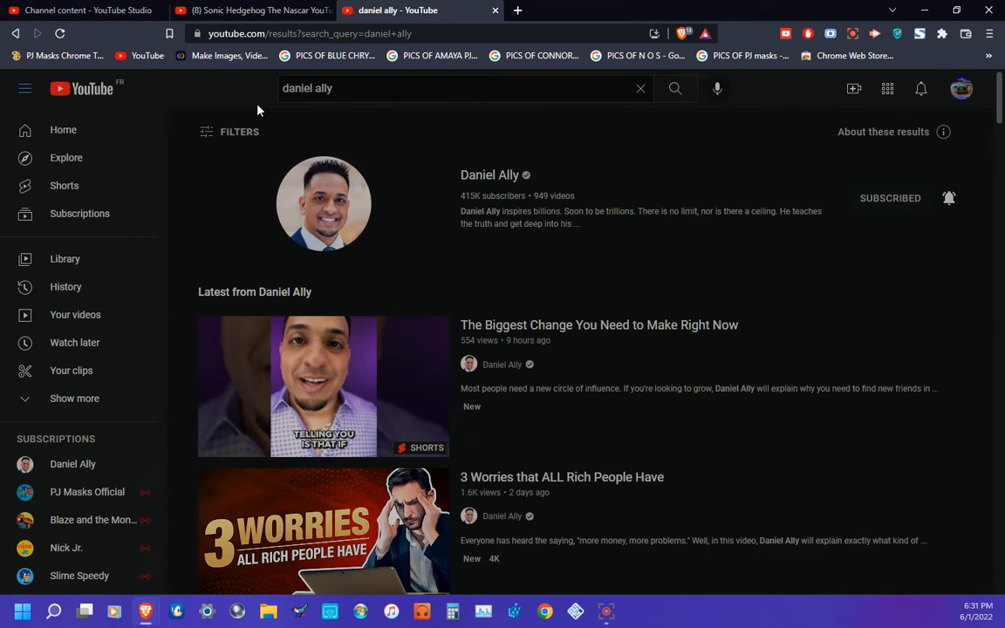
left_click(436, 88)
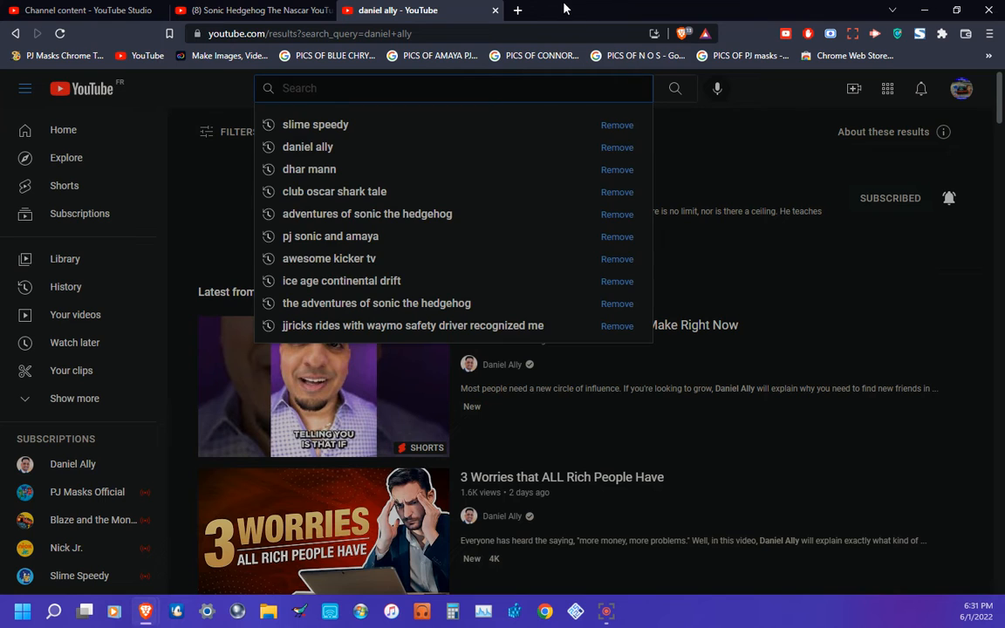
mouse_move(774, 112)
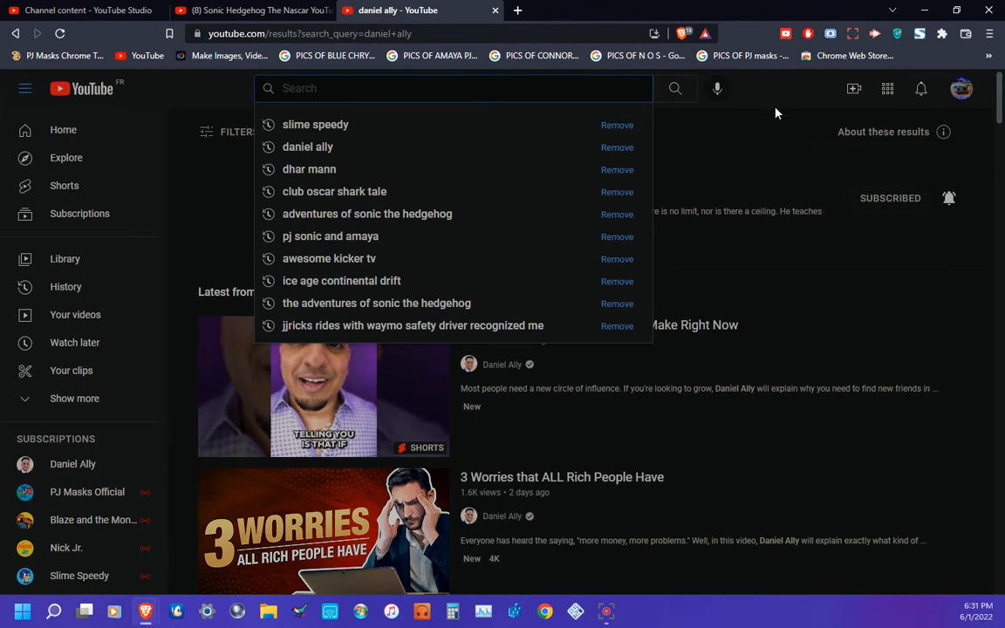
left_click(775, 114)
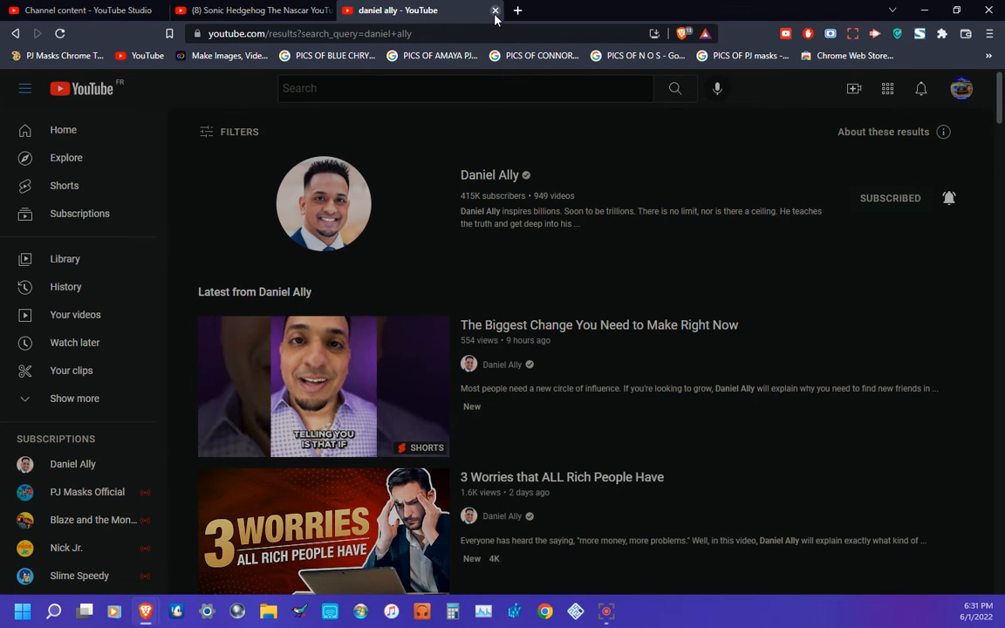
Close the Daniel Ally tab and scroll the Sonic Hedgehog channel home page
left_click(496, 10)
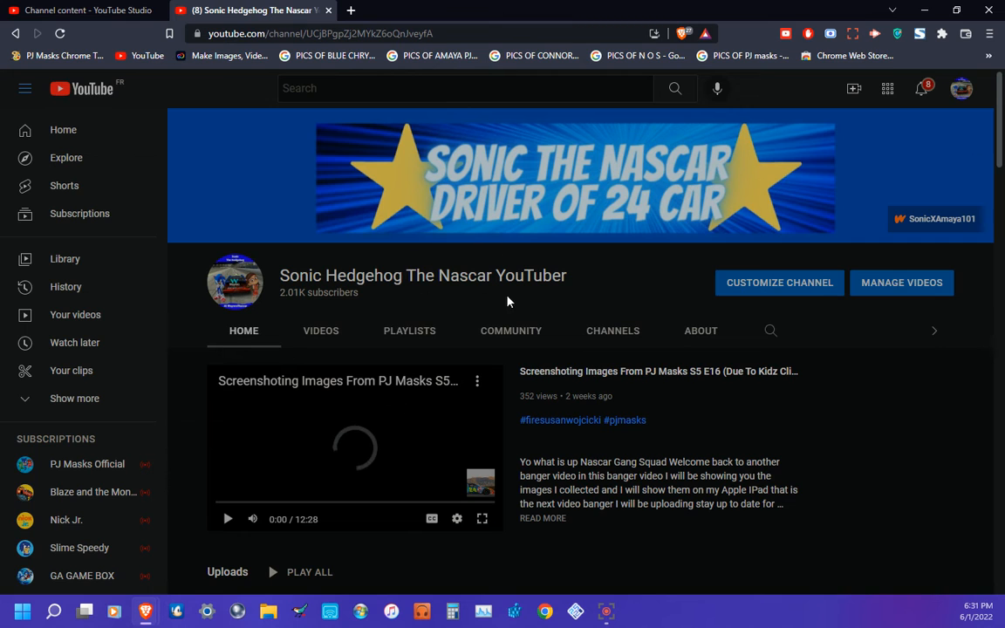
scroll("down", 3)
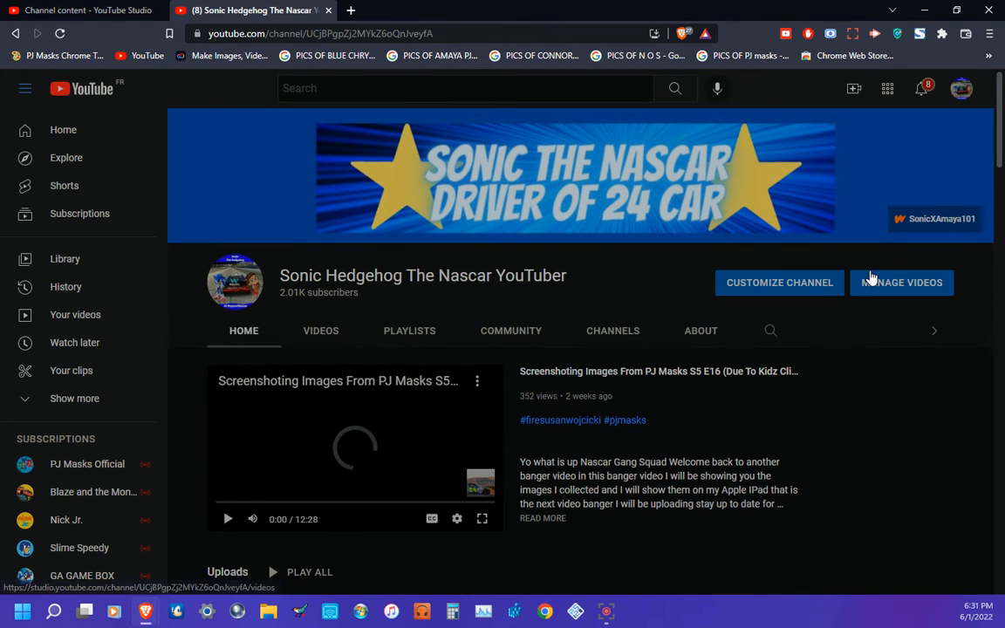
mouse_move(816, 348)
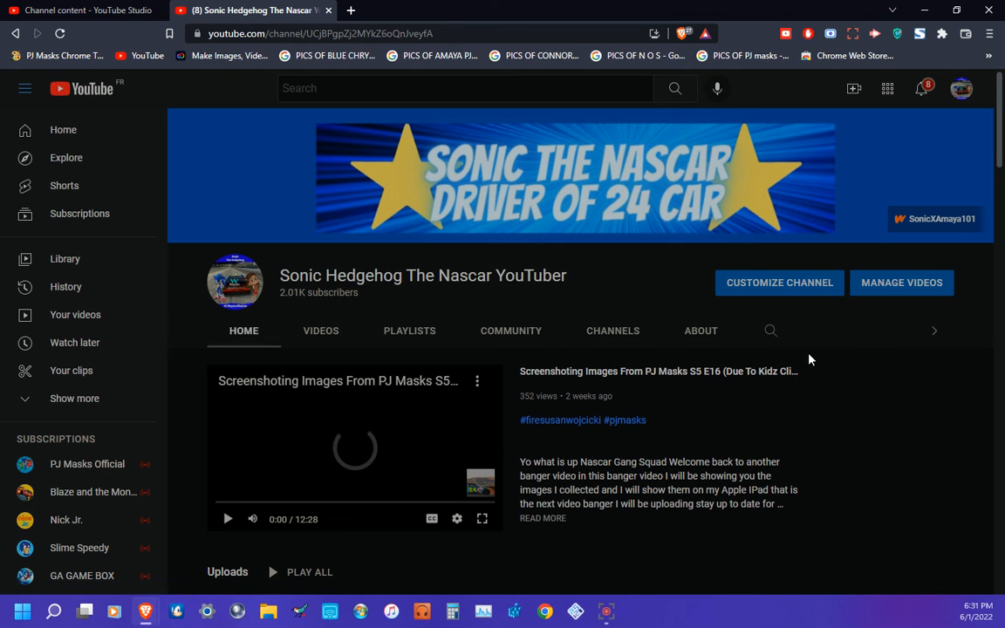
scroll("down", 3)
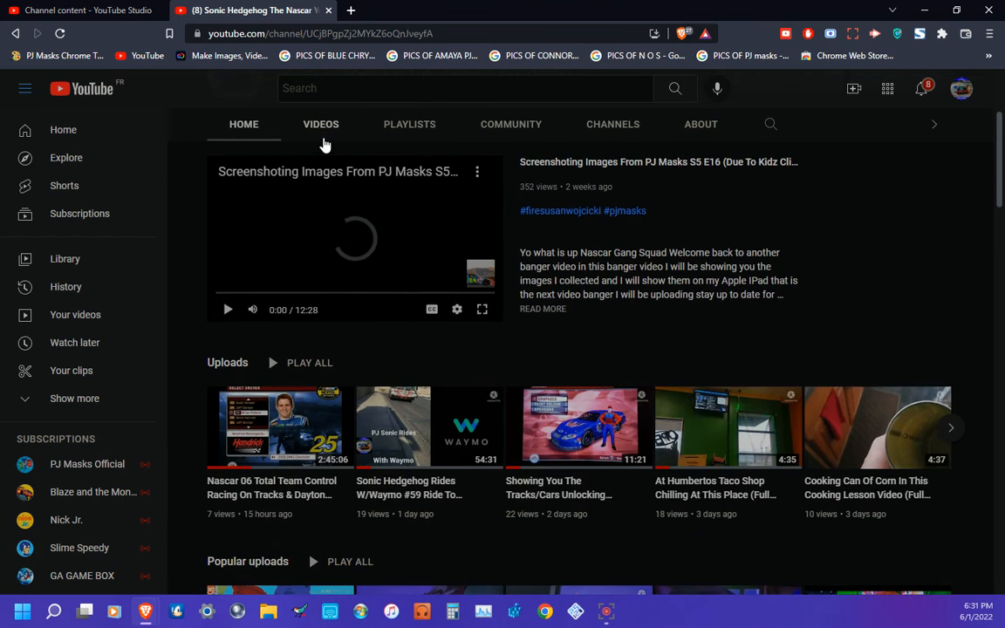
Browse the channel's Videos tab uploads and return to the top, then view notifications
left_click(321, 124)
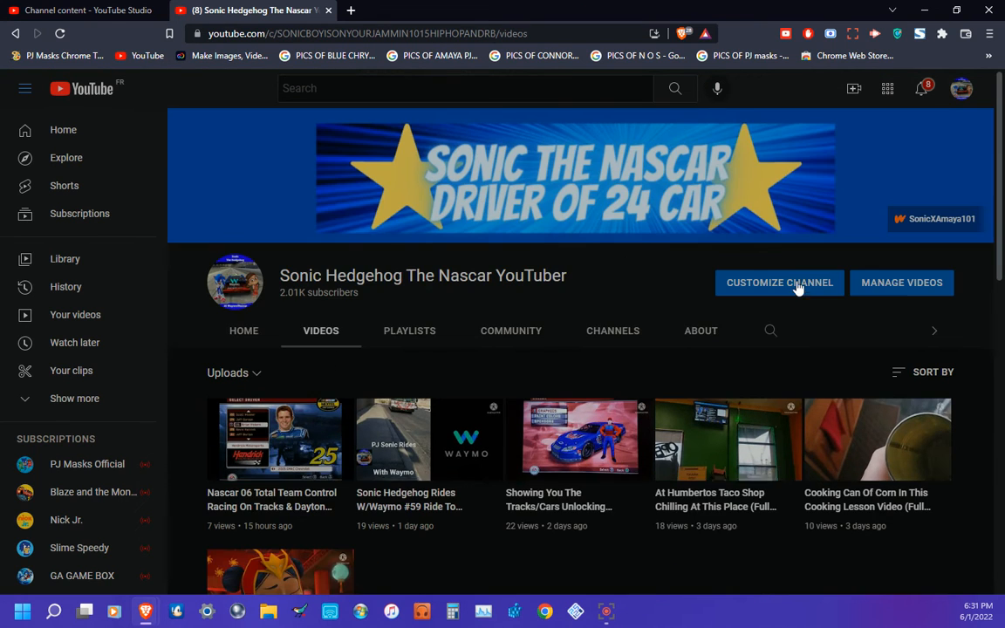
scroll("down", 3)
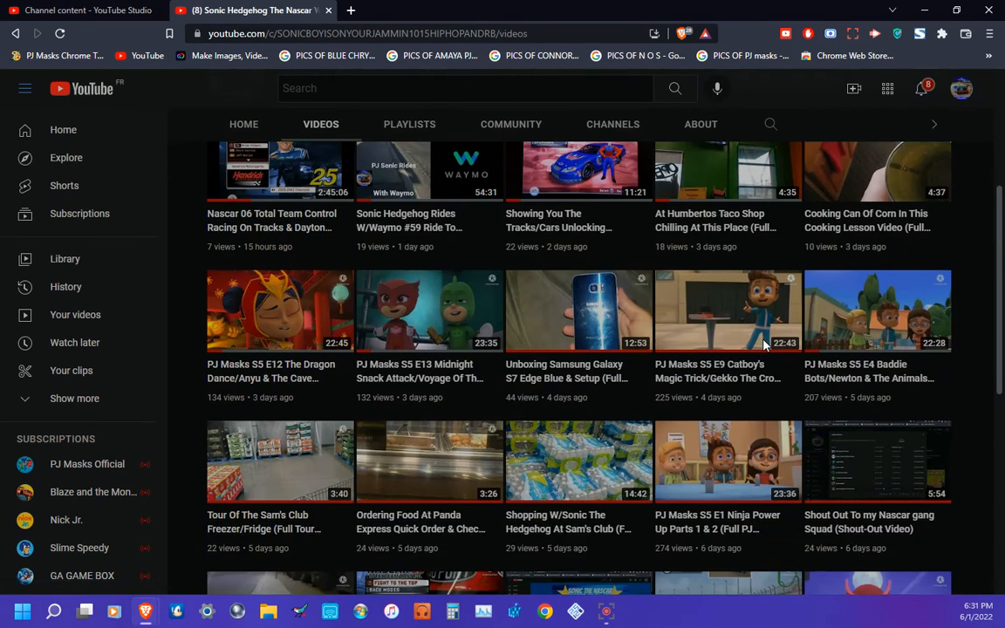
scroll("down", 3)
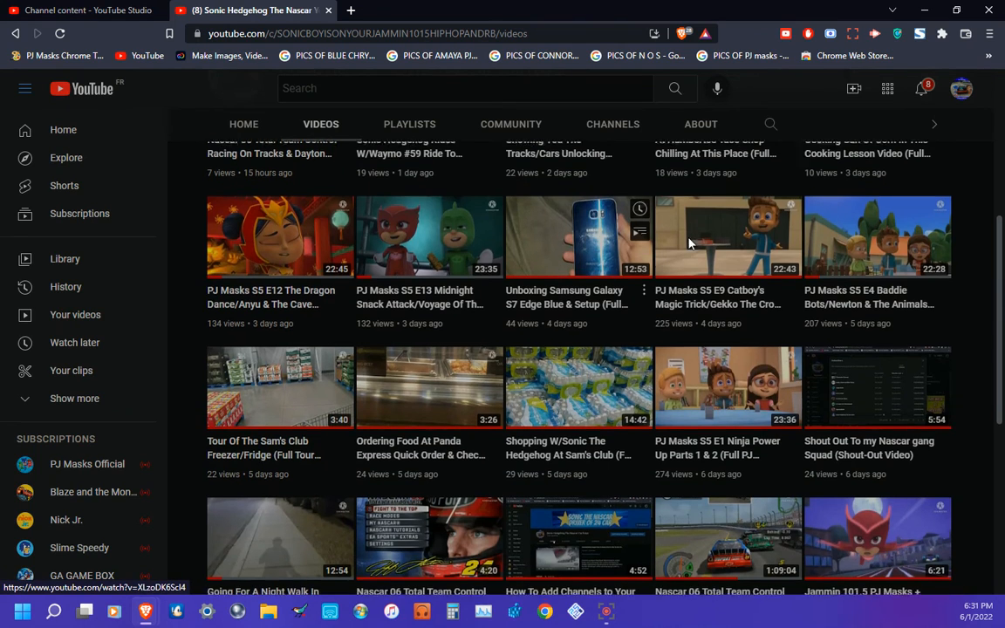
scroll("down", 3)
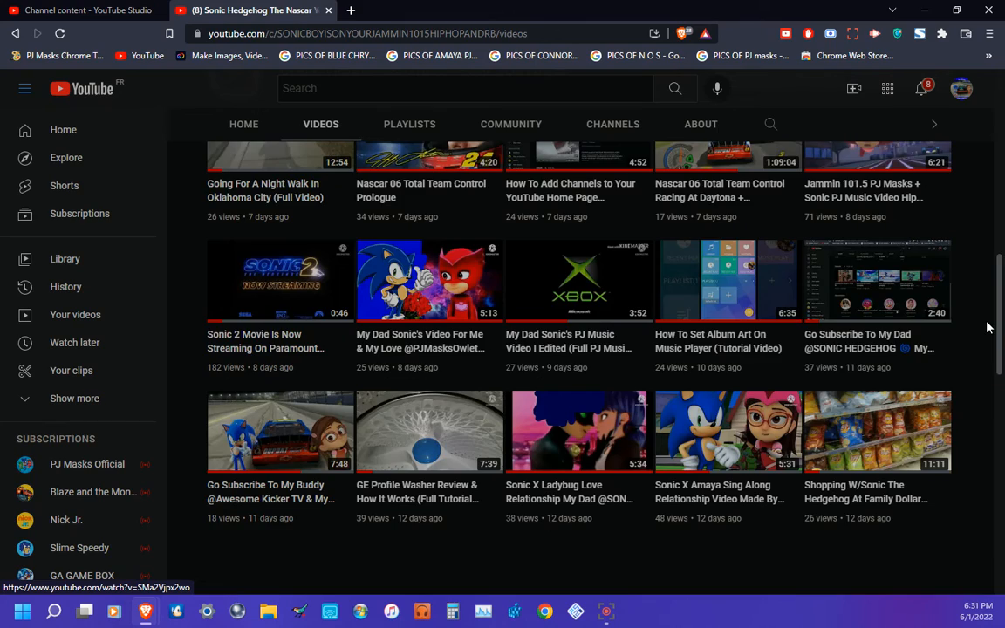
scroll("up", 3)
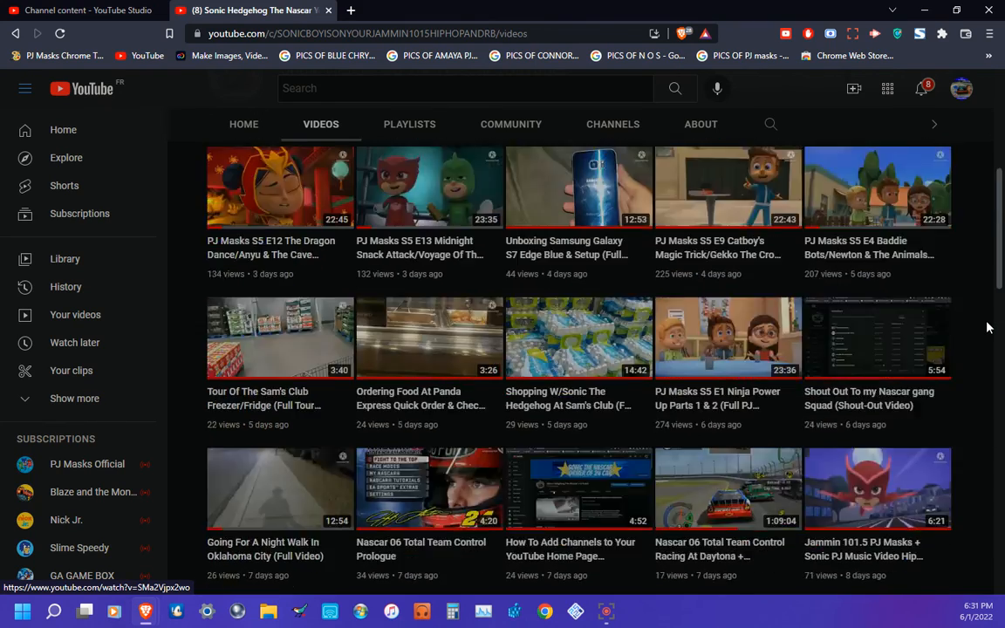
scroll("up", 3)
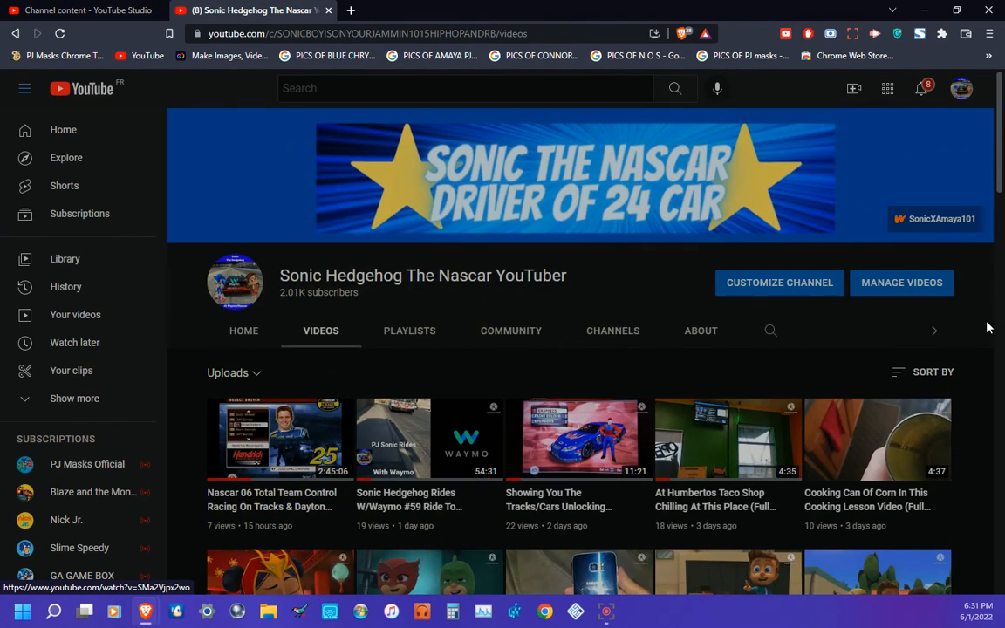
left_click(920, 87)
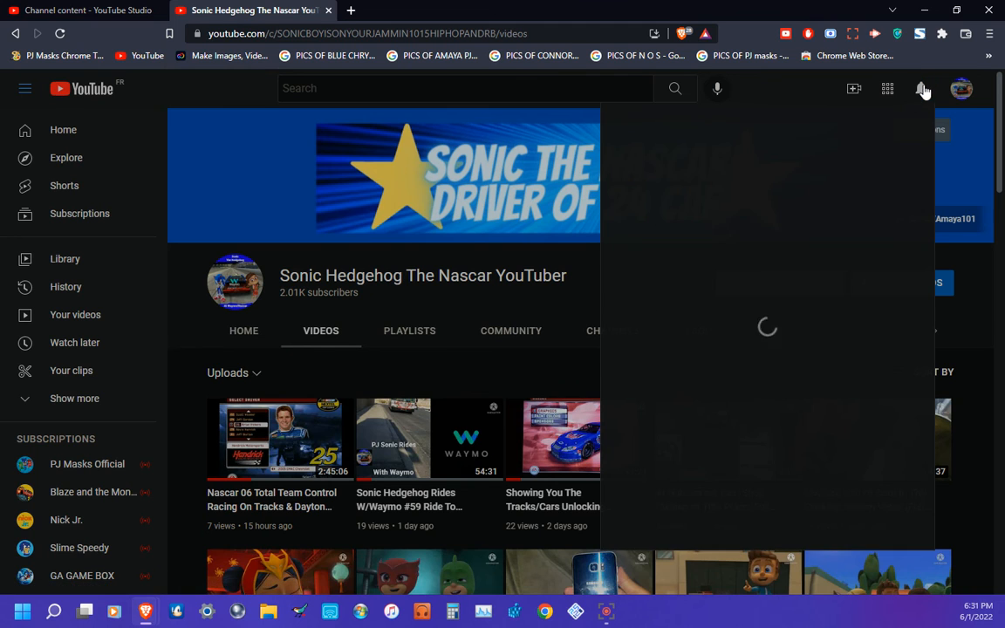